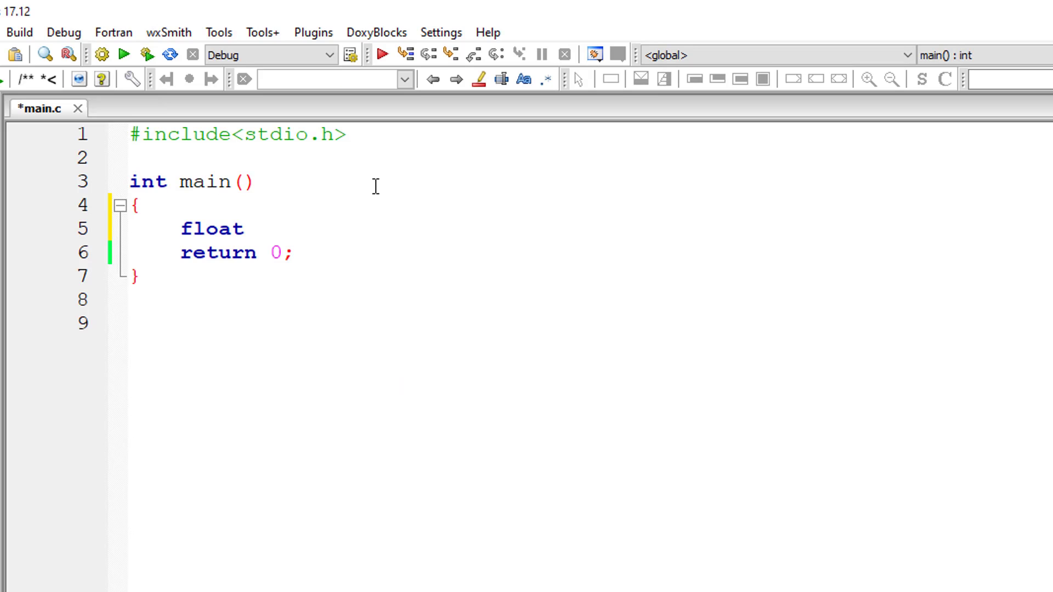
# Step: Declare float x1, y1, x2, y2, x3, y3, m, n; and begin the printf prompt
pyautogui.write('x1,')
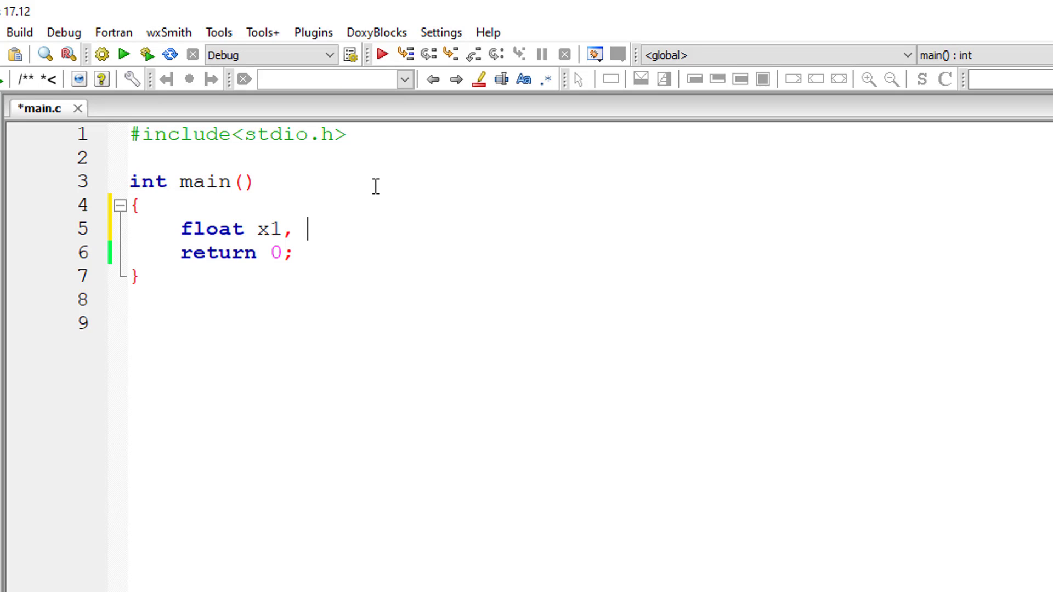
pyautogui.write('y1, x2')
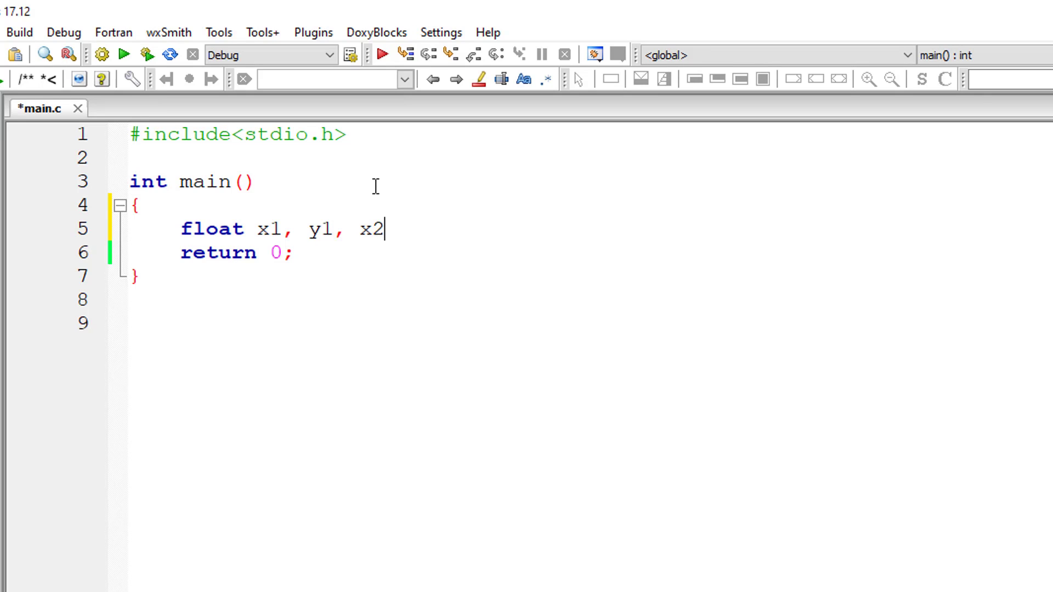
pyautogui.write(', y2,')
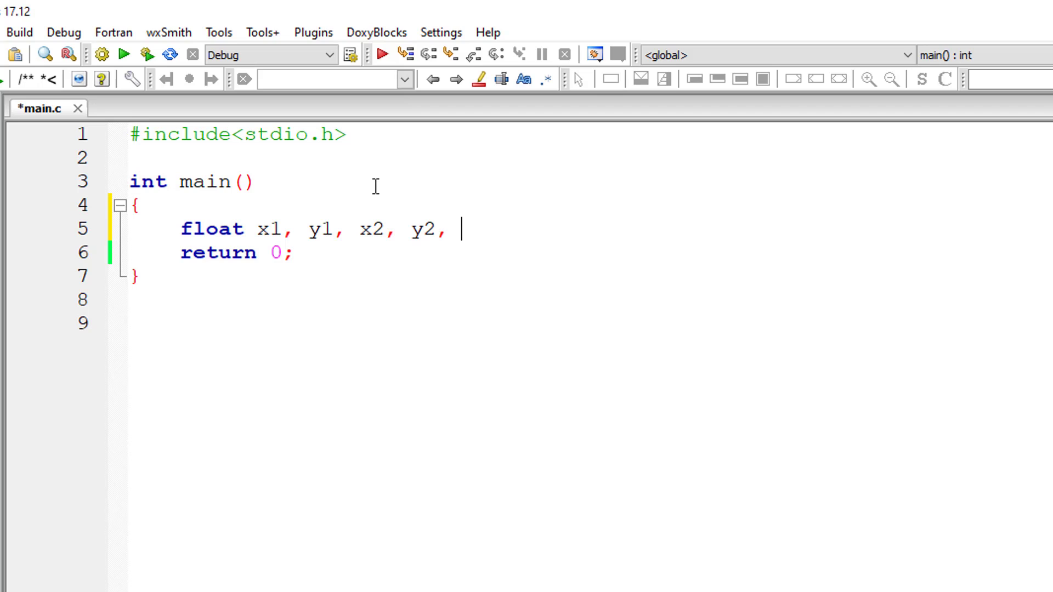
pyautogui.write('x3, y')
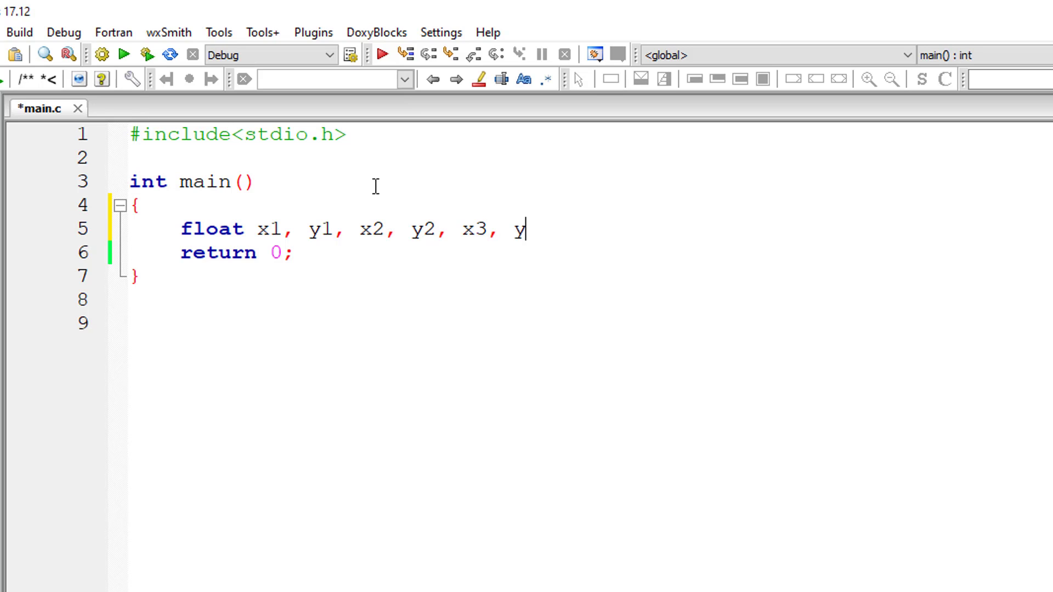
pyautogui.write('3, m')
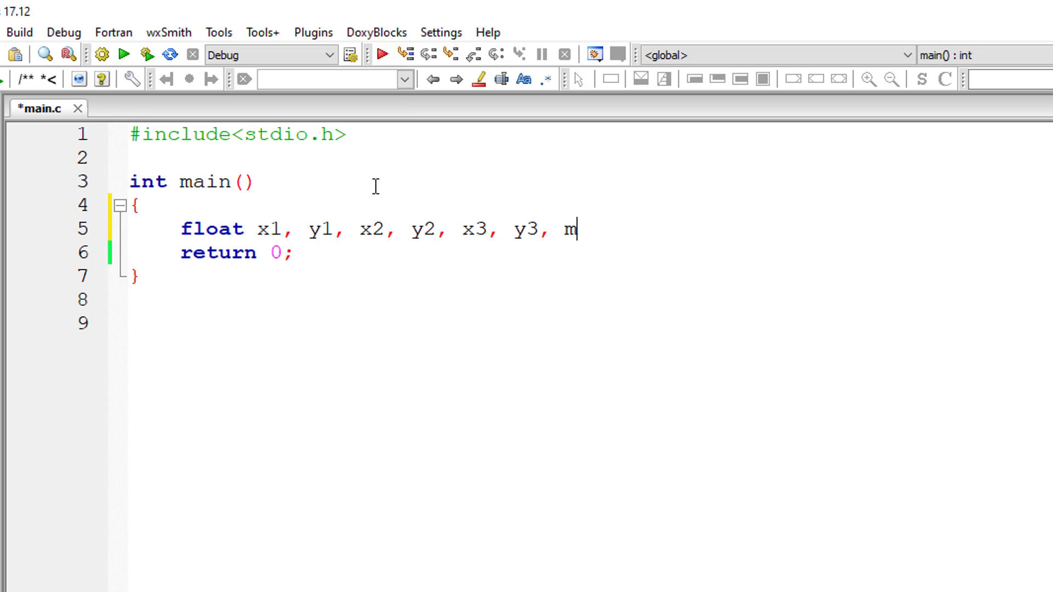
pyautogui.write(', n;')
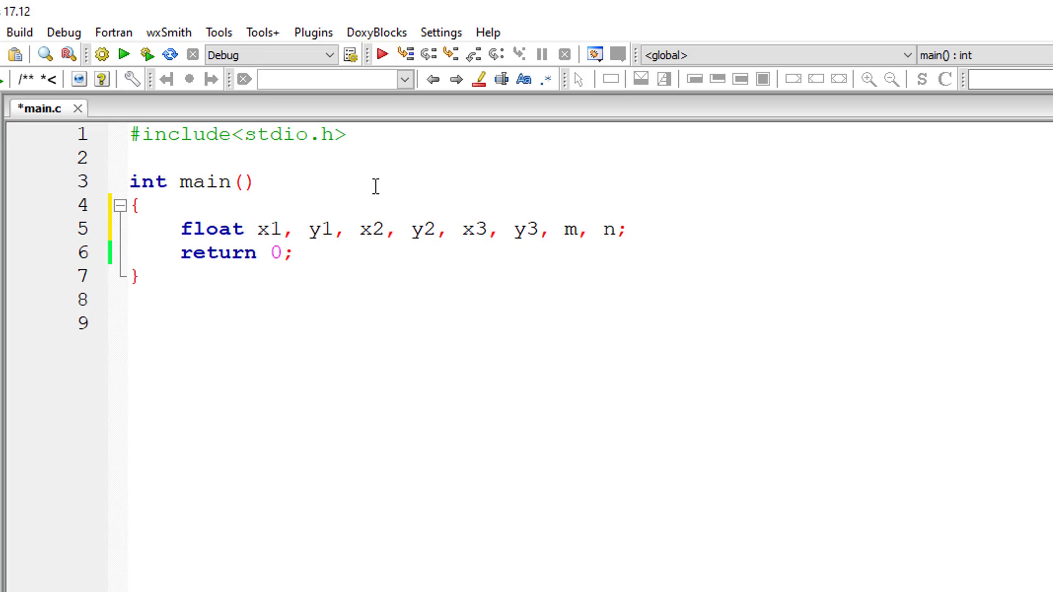
pyautogui.write('printf("Ente')
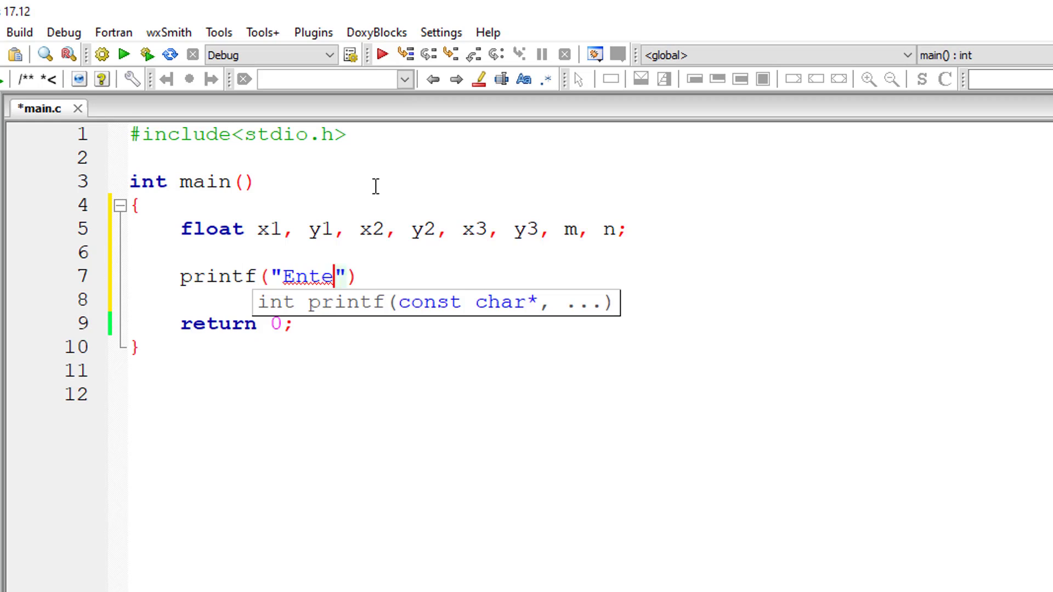
# Step: Write the prompt printf("Enter points (x1, y1)\n");
pyautogui.write('r points')
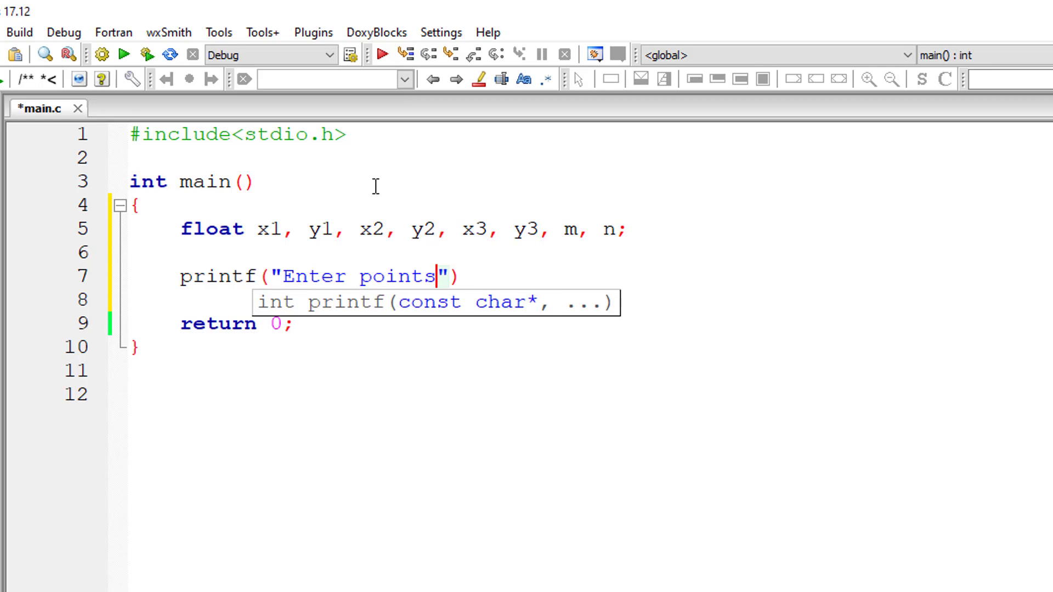
pyautogui.write('()')
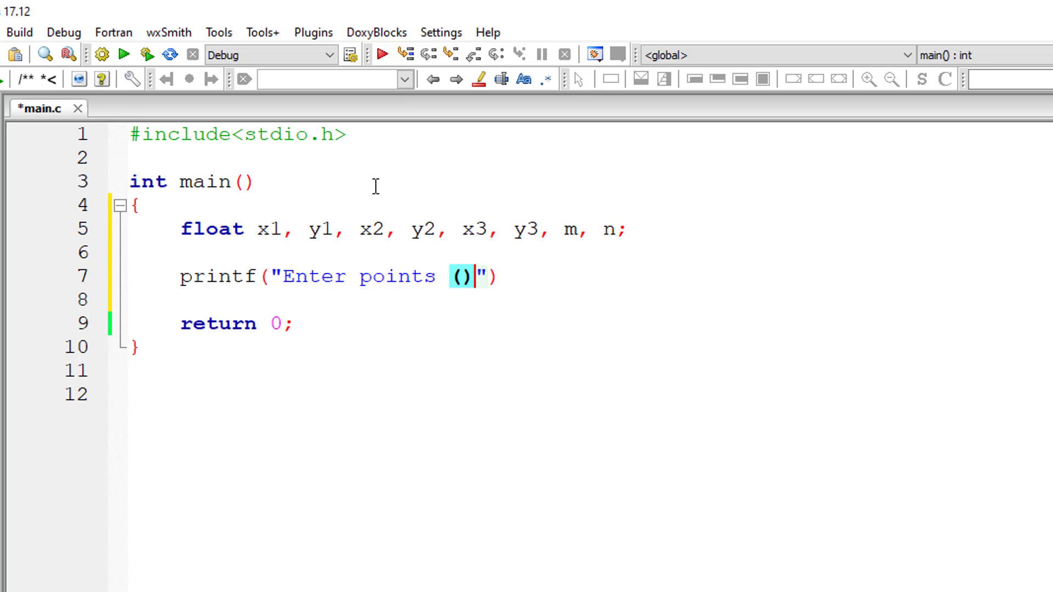
pyautogui.write('x1,')
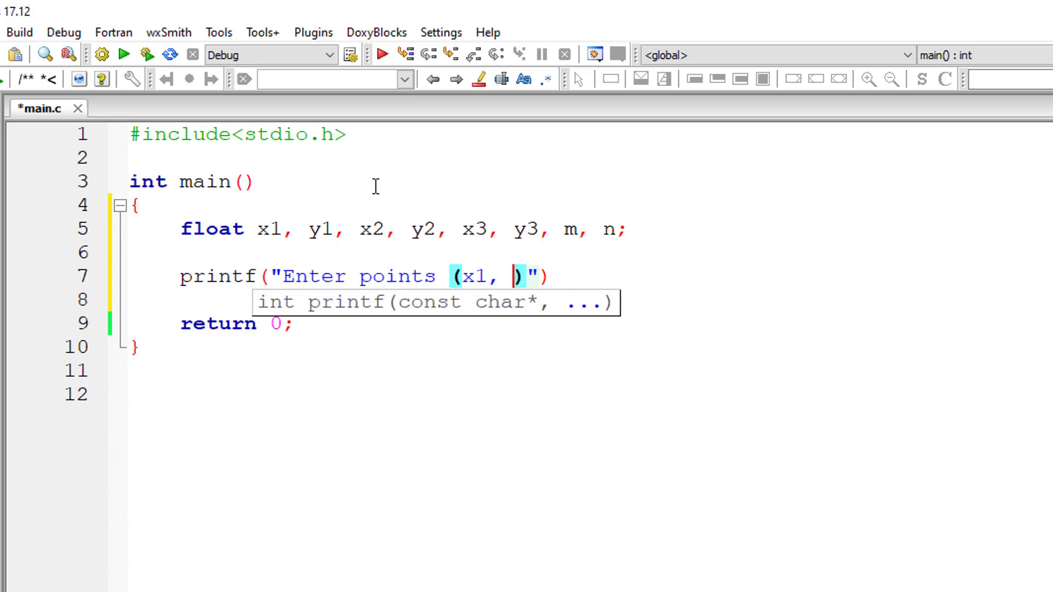
pyautogui.write('y1')
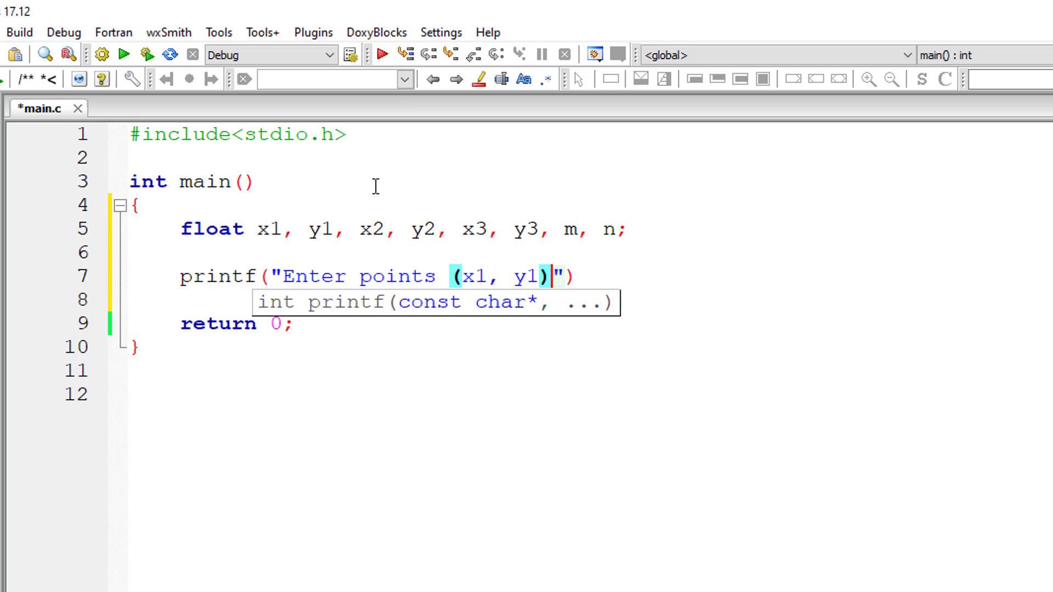
pyautogui.write('\\n')
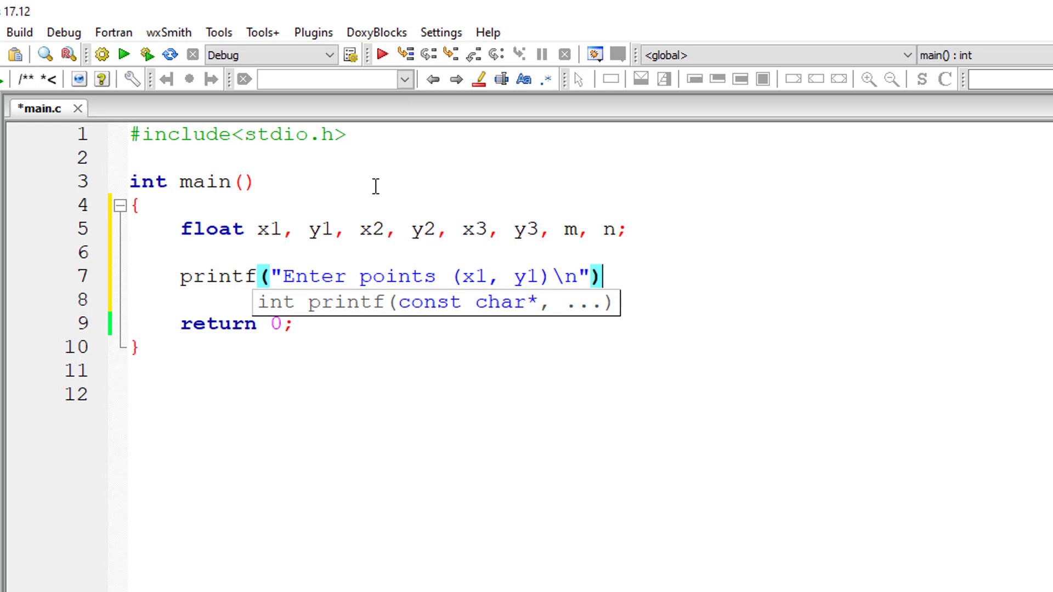
# Step: Add scanf("%f%f", &x1, y1); and select the prompt and scanf lines for copying
pyautogui.write('scanf(')
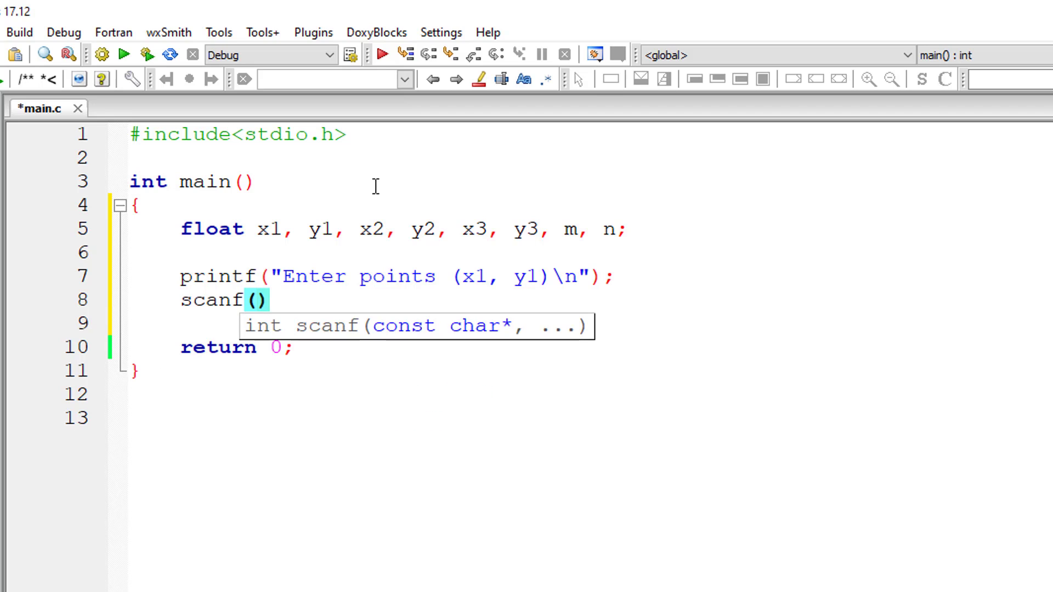
pyautogui.write('"%f"')
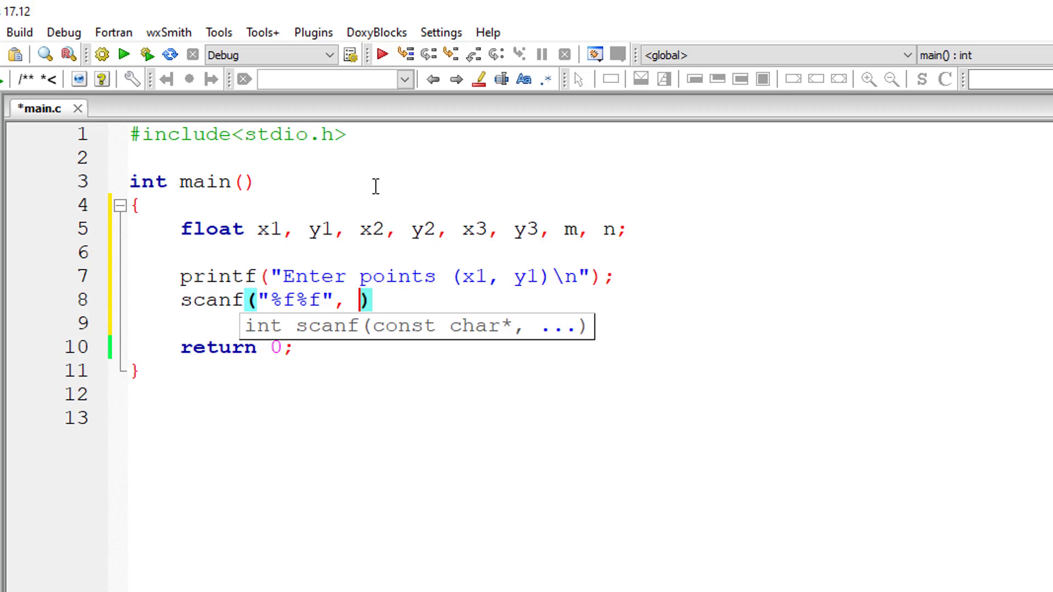
pyautogui.write('&x1')
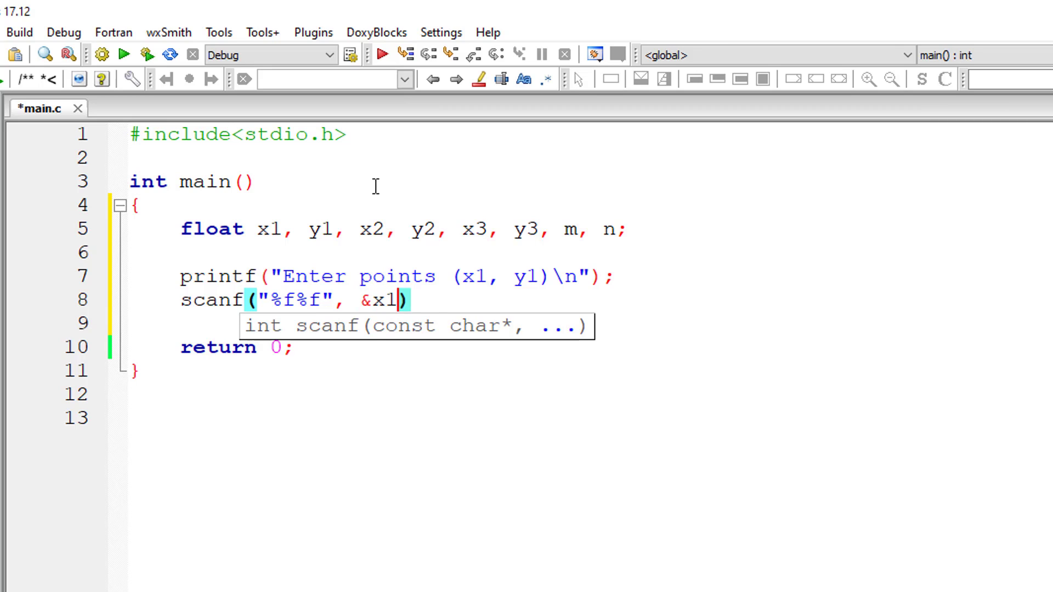
pyautogui.write(', y1')
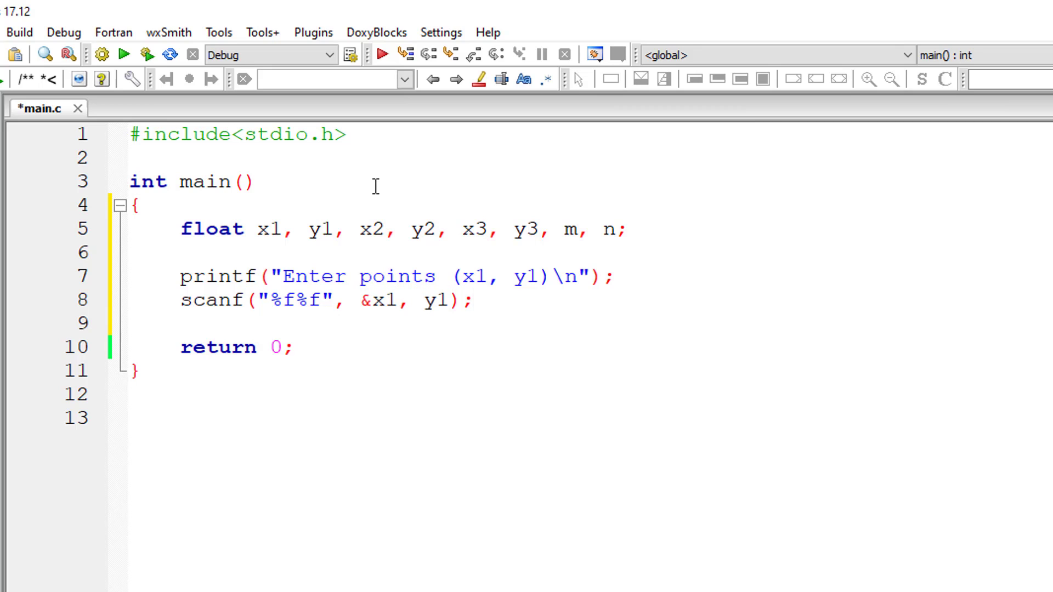
pyautogui.moveTo(180, 276); pyautogui.dragTo(472, 300)
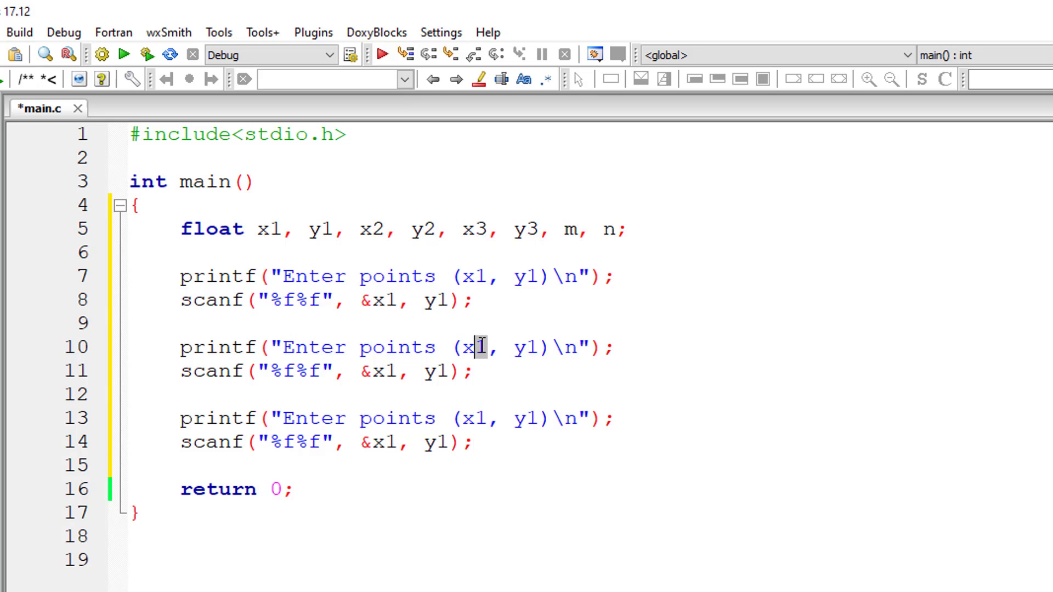
# Step: Edit the pasted printf/scanf copies to use points (x2, y2) and (x3, y3)
pyautogui.write('2')
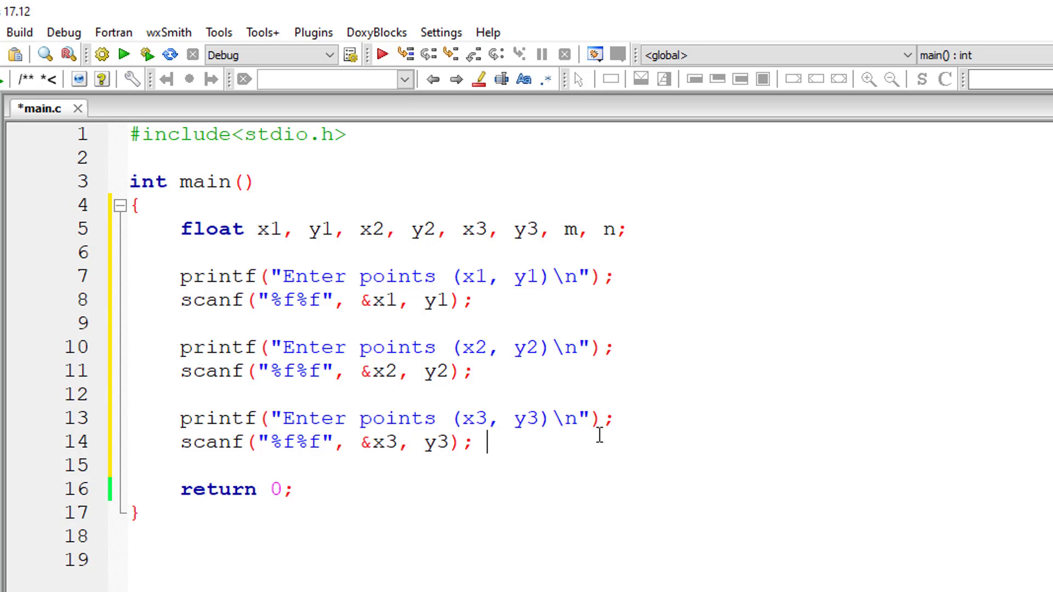
# Step: Write the slope line m = (y2 - y1) / (x2 - x1); on line 16
pyautogui.write('m =')
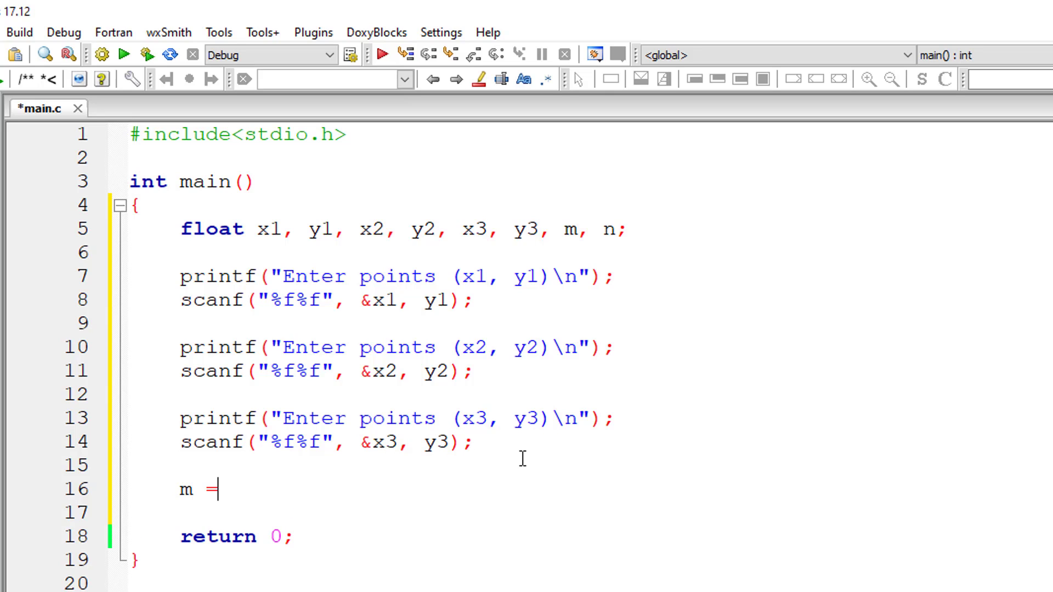
pyautogui.write('() /')
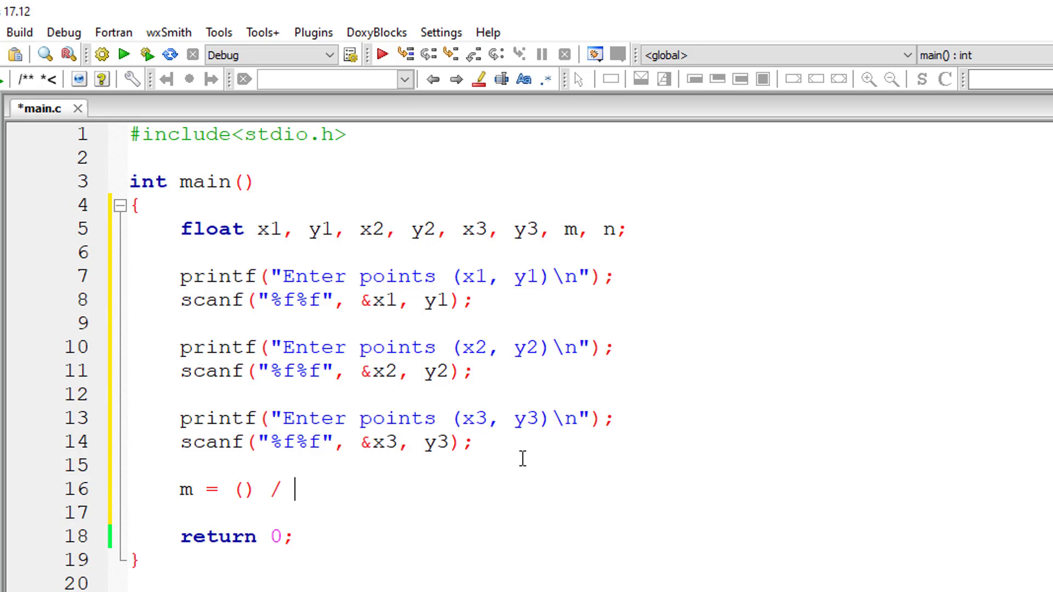
pyautogui.write('();')
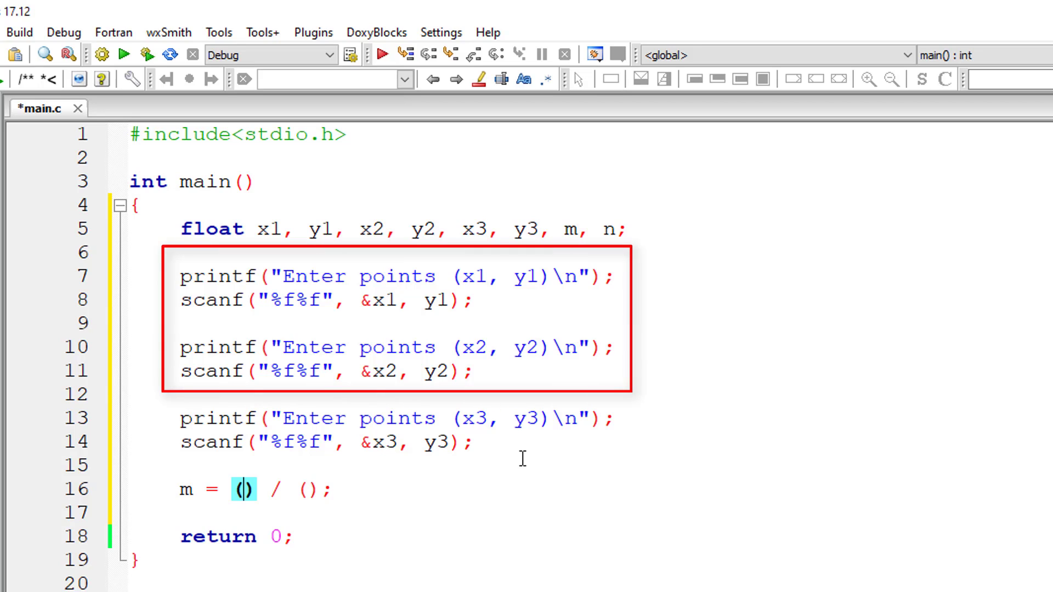
pyautogui.write('y')
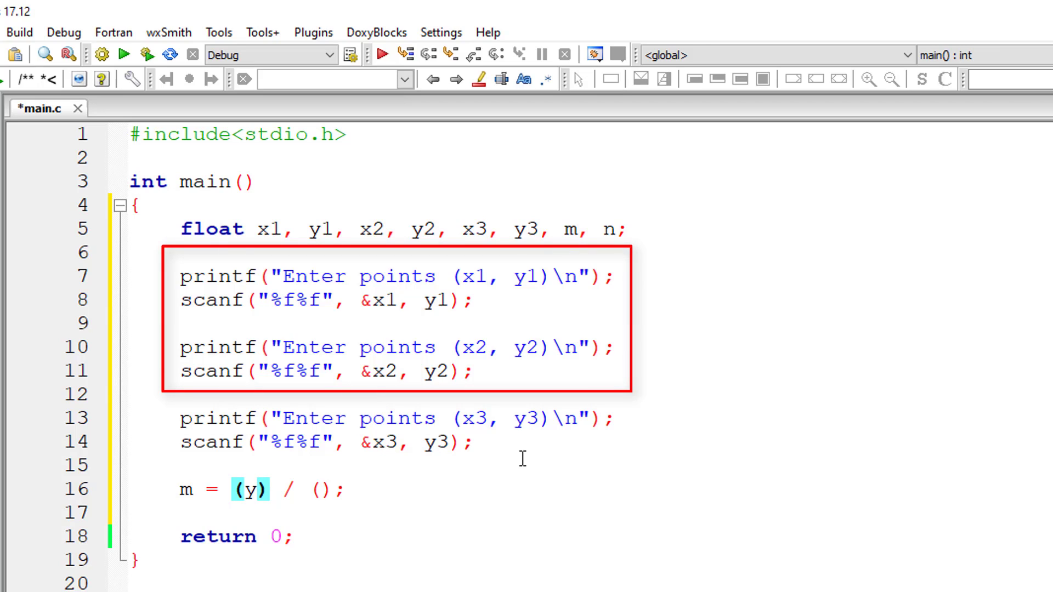
pyautogui.write('2 - y1')
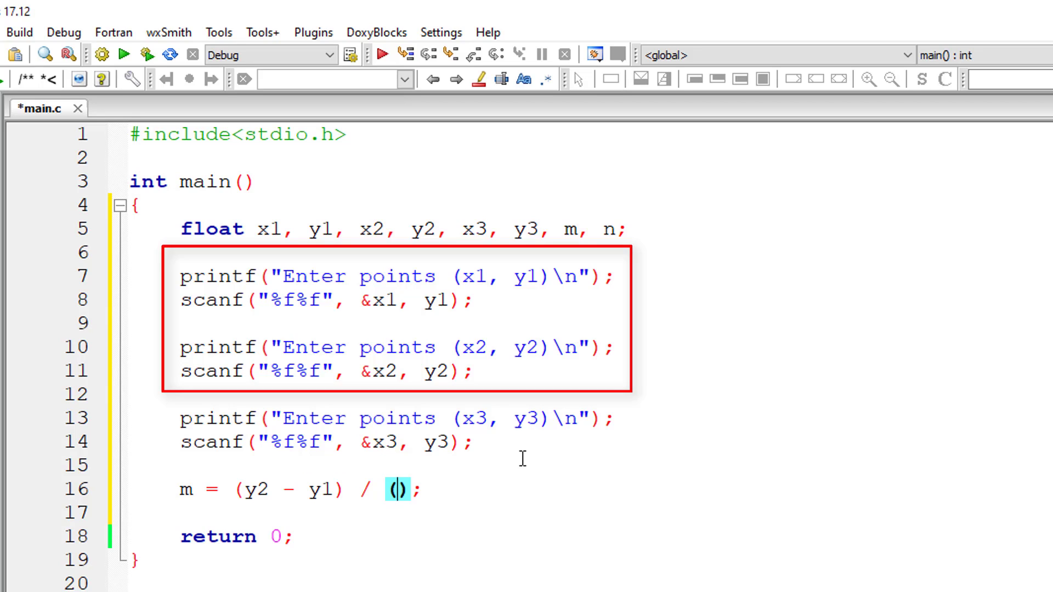
pyautogui.write('x2 - x')
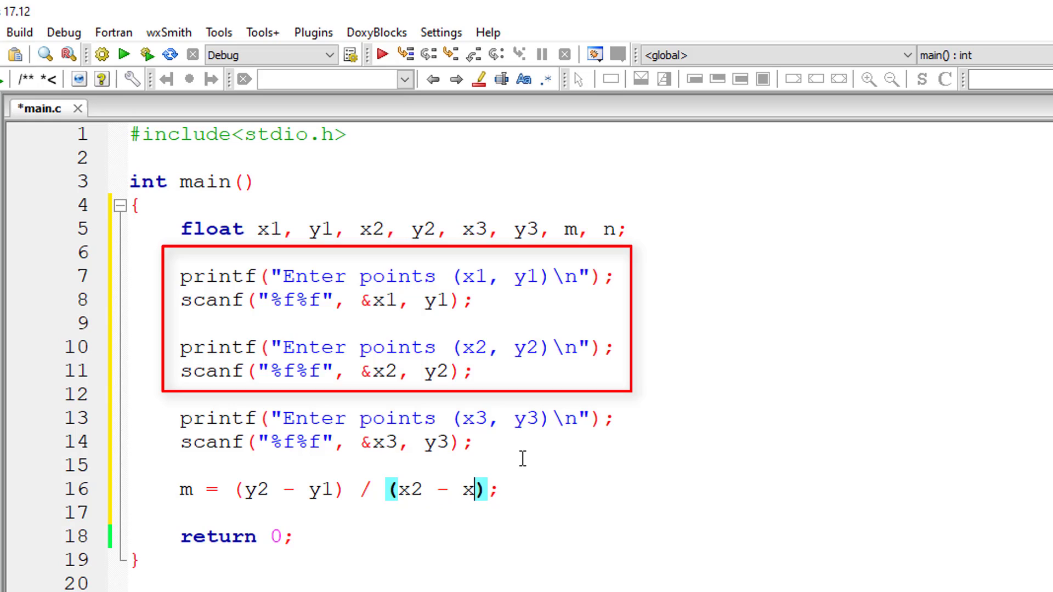
pyautogui.write('1')
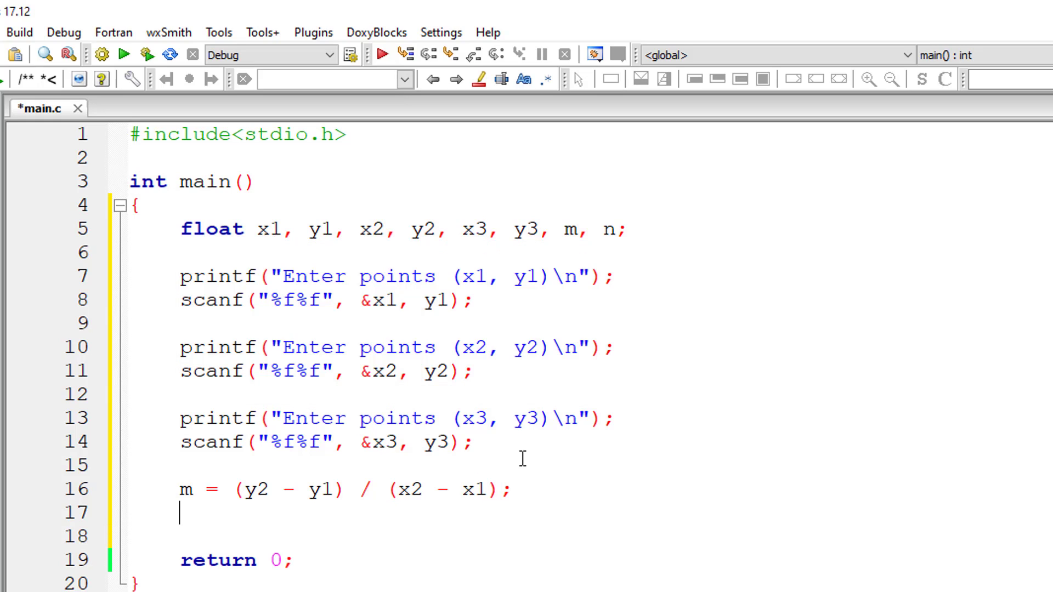
# Step: Write n = (y3 - y2) / (x3 - x2); on line 17 and start an if statement
pyautogui.write('n')
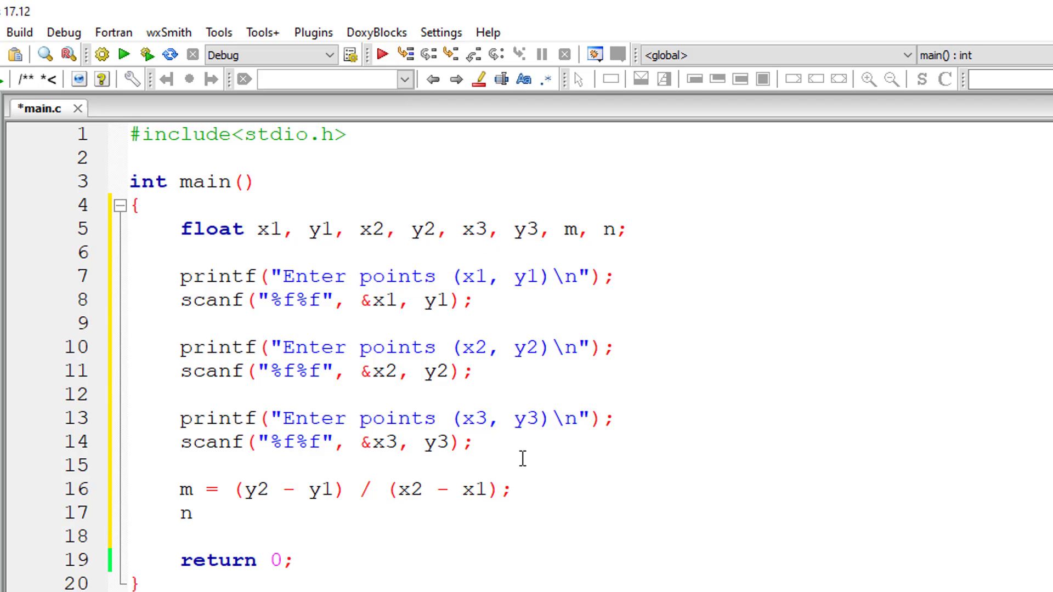
pyautogui.write('= () / ();')
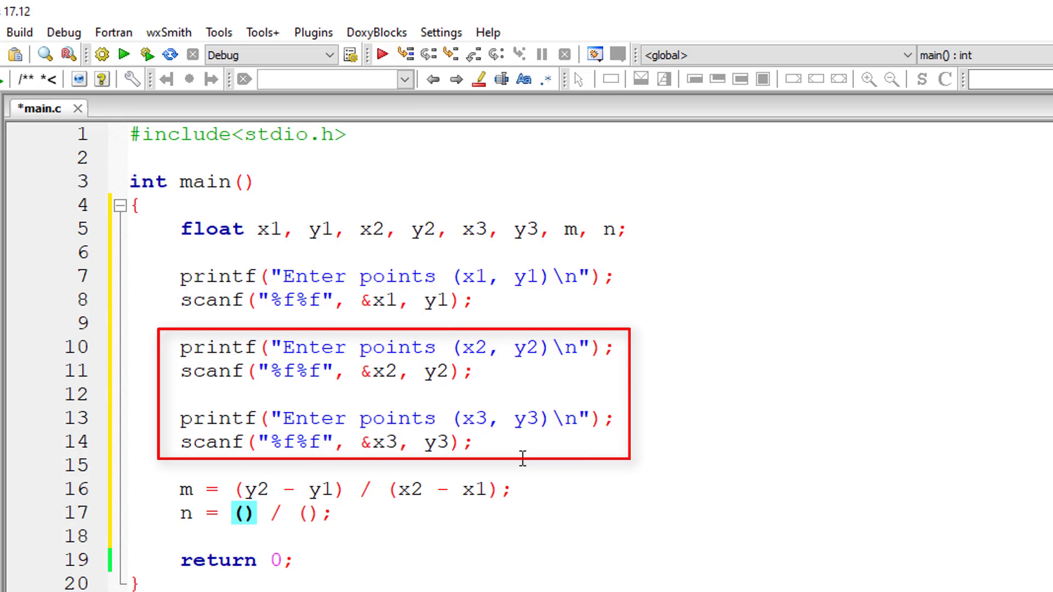
pyautogui.write('y3 - y2')
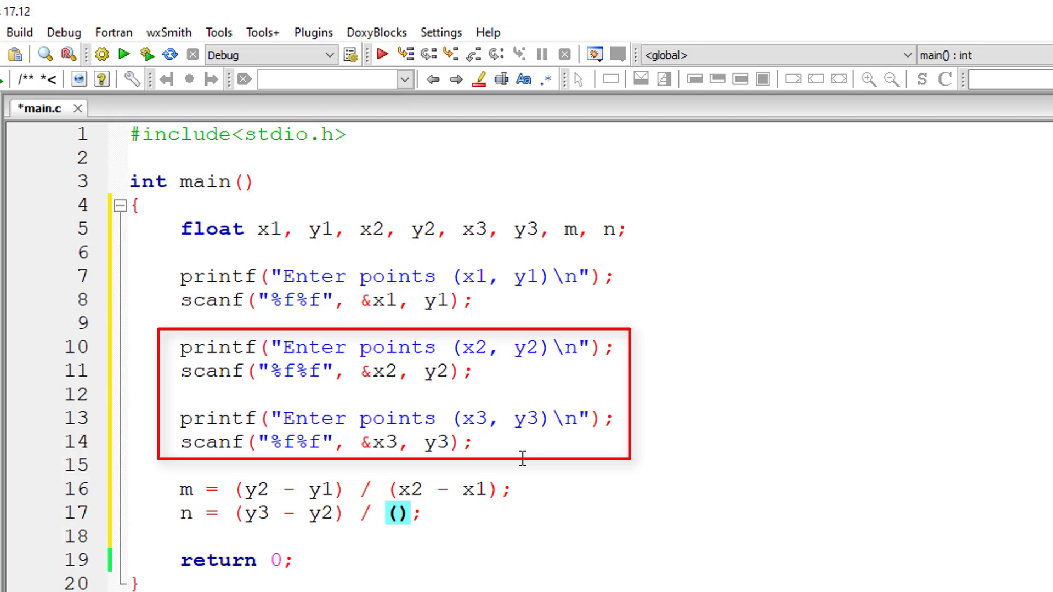
pyautogui.write('x3 -')
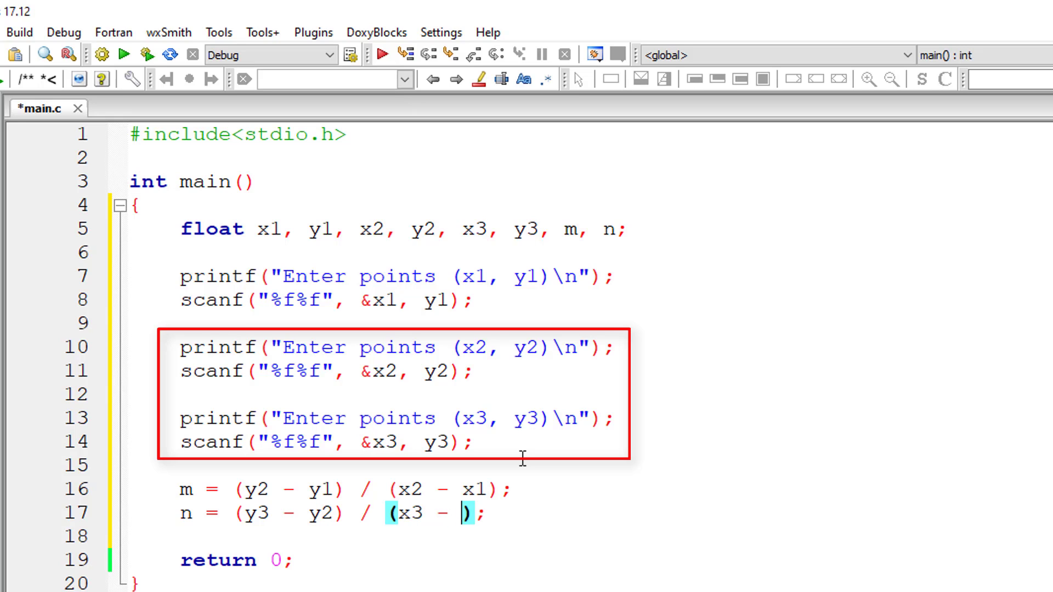
pyautogui.write('x2')
pyautogui.write('if( ')
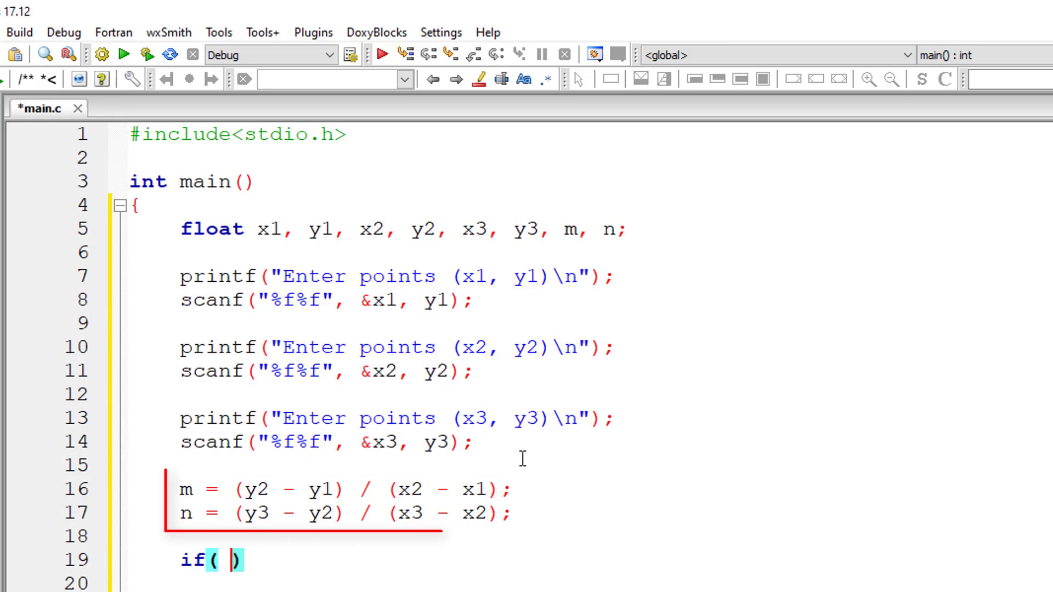
# Step: Add if (m == n) printing "All 3 points lie on the same line", an else branch, and save
pyautogui.write('m == n')
pyautogui.write('printf(')
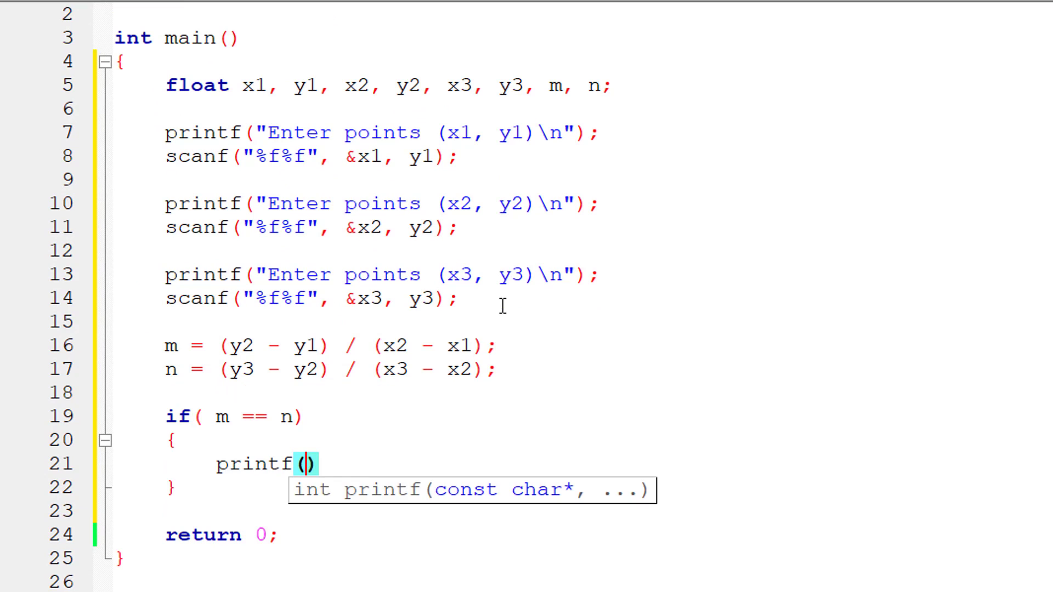
pyautogui.write('"A')
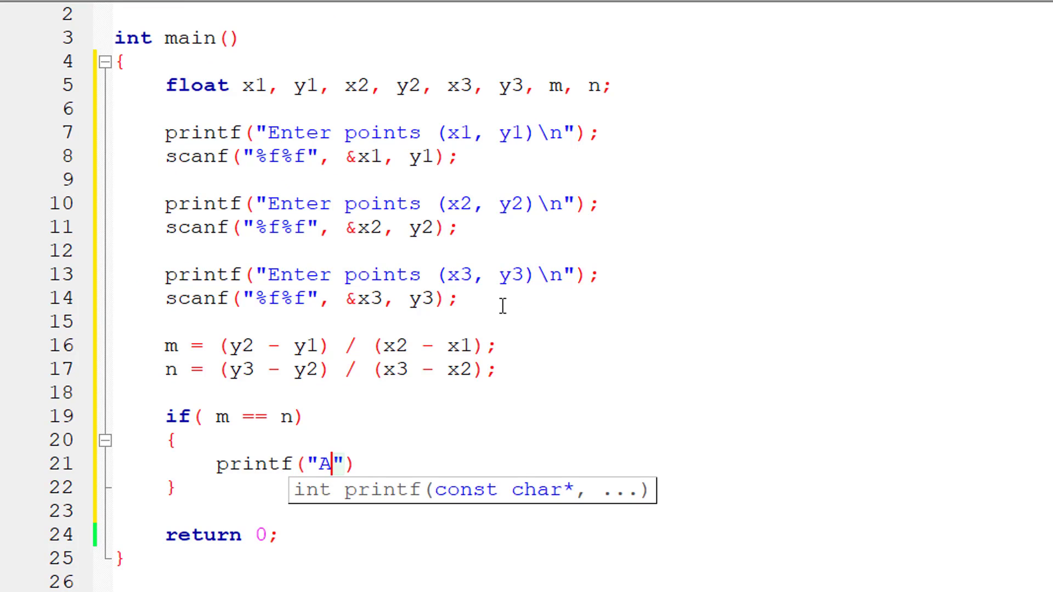
pyautogui.write('ll 3 p')
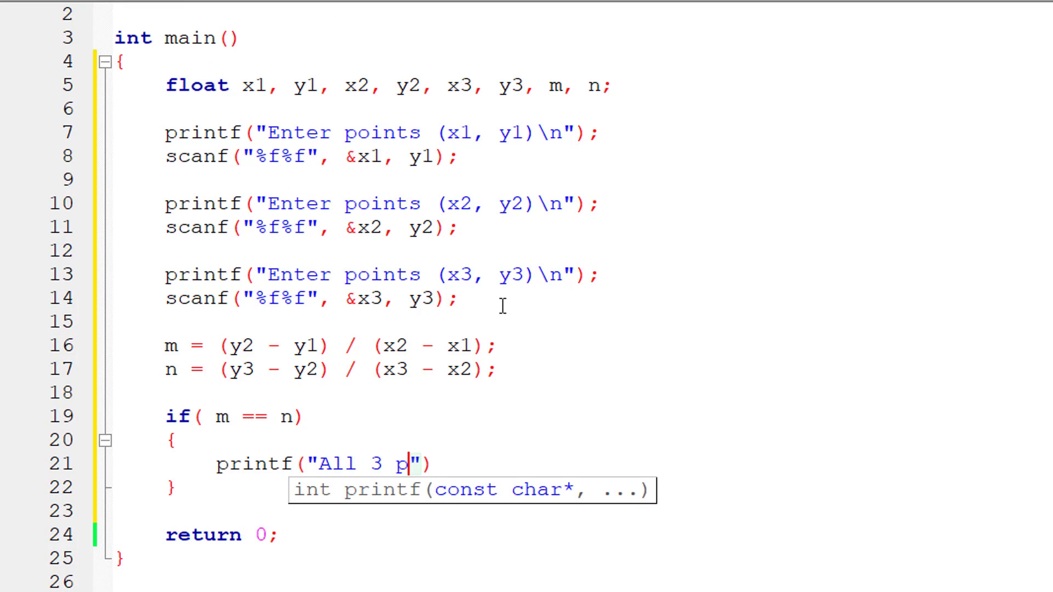
pyautogui.write('oints lie on the same line')
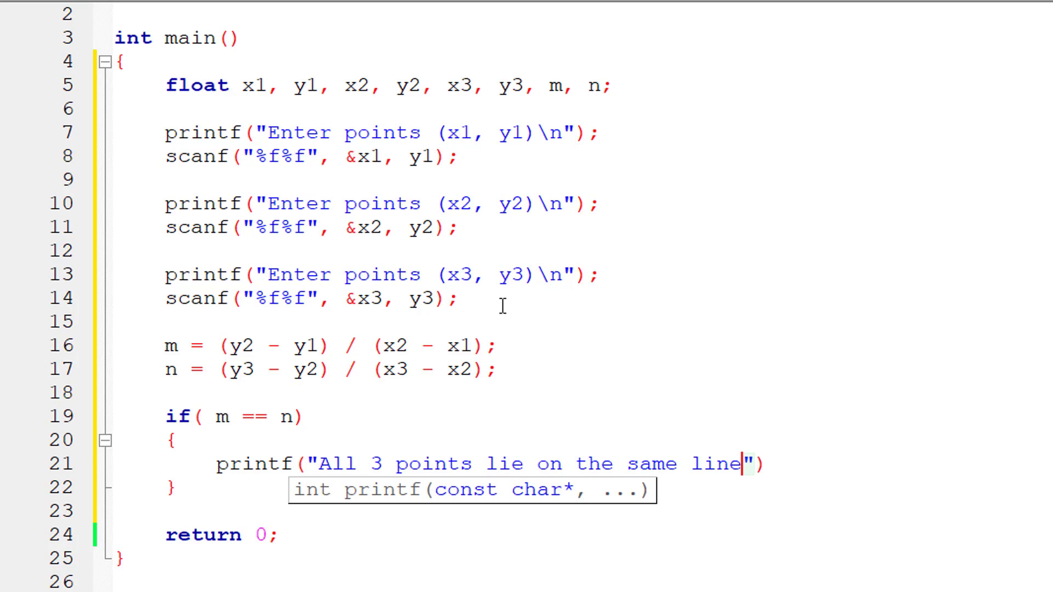
pyautogui.write('\\n");')
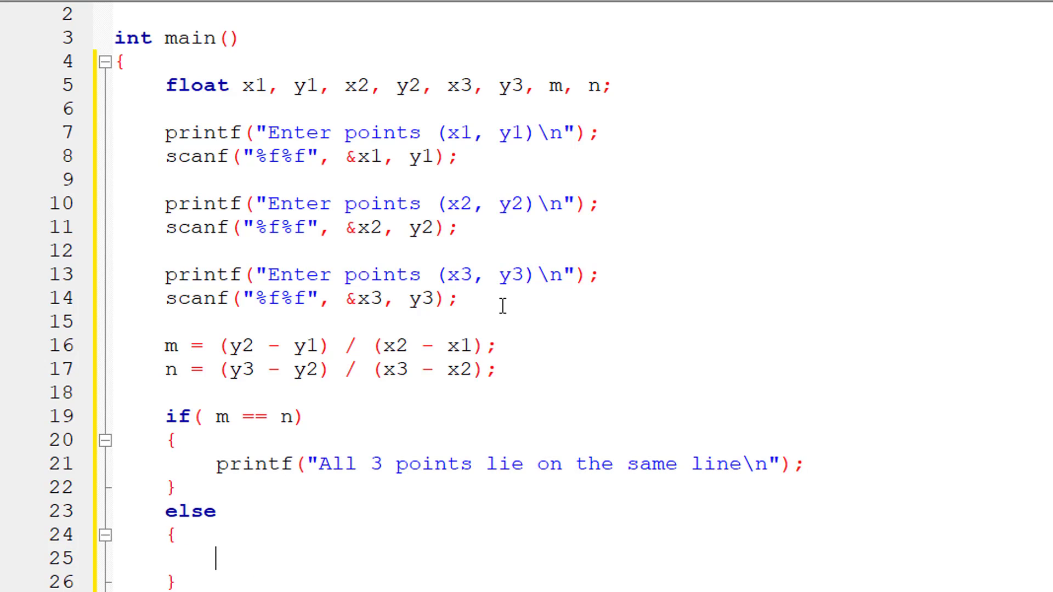
pyautogui.write('printf("All 3 points lie on the same line\\n");')
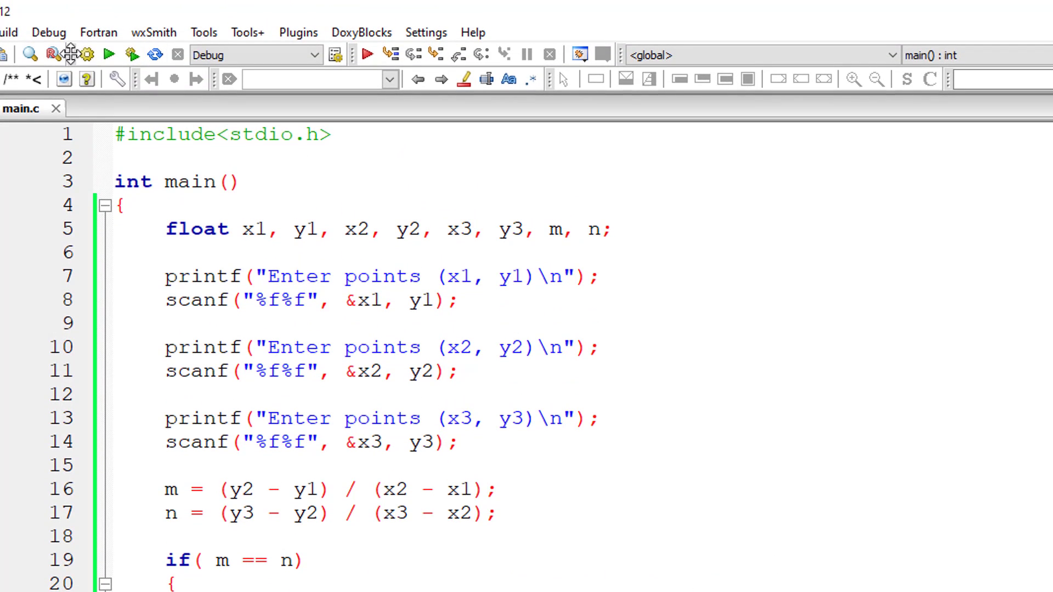
pyautogui.moveTo(415, 299)
pyautogui.write('&')
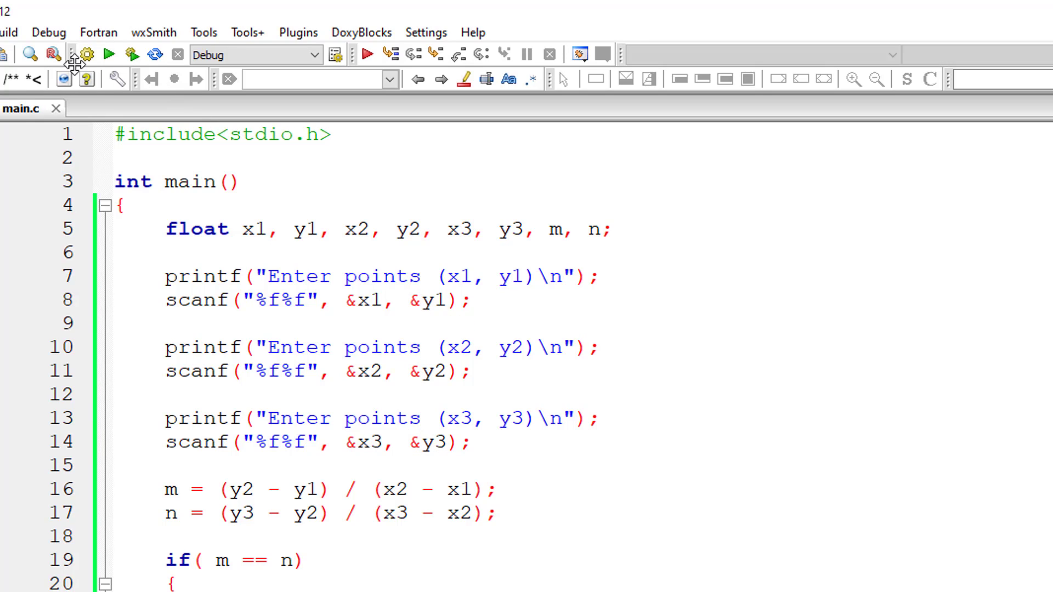
pyautogui.moveTo(131, 54)
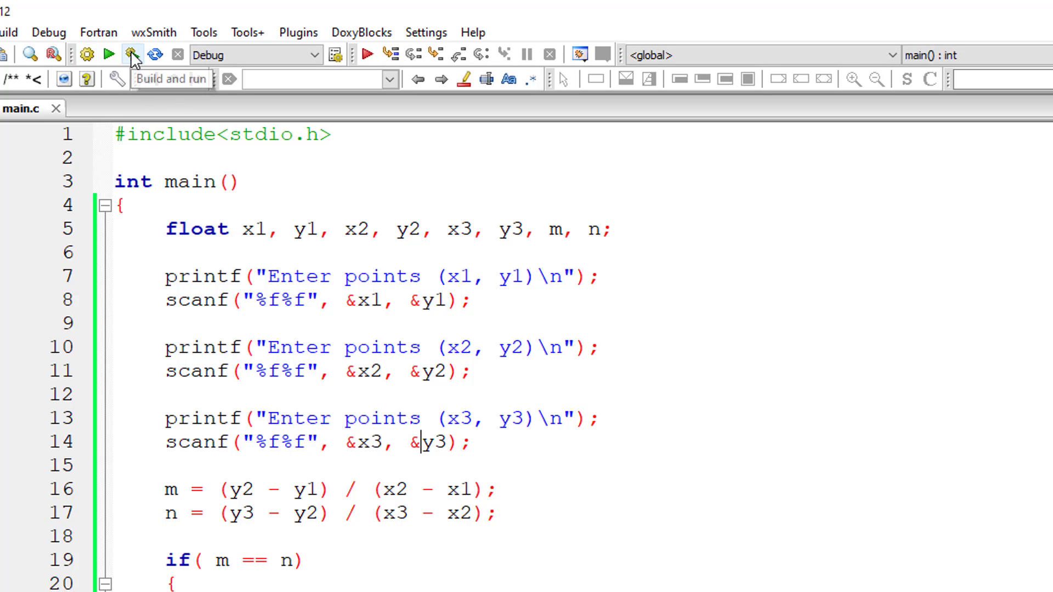
# Step: Pass &y1, &y2 and &y3 to the scanf calls, then build and run the program
pyautogui.click(133, 55)
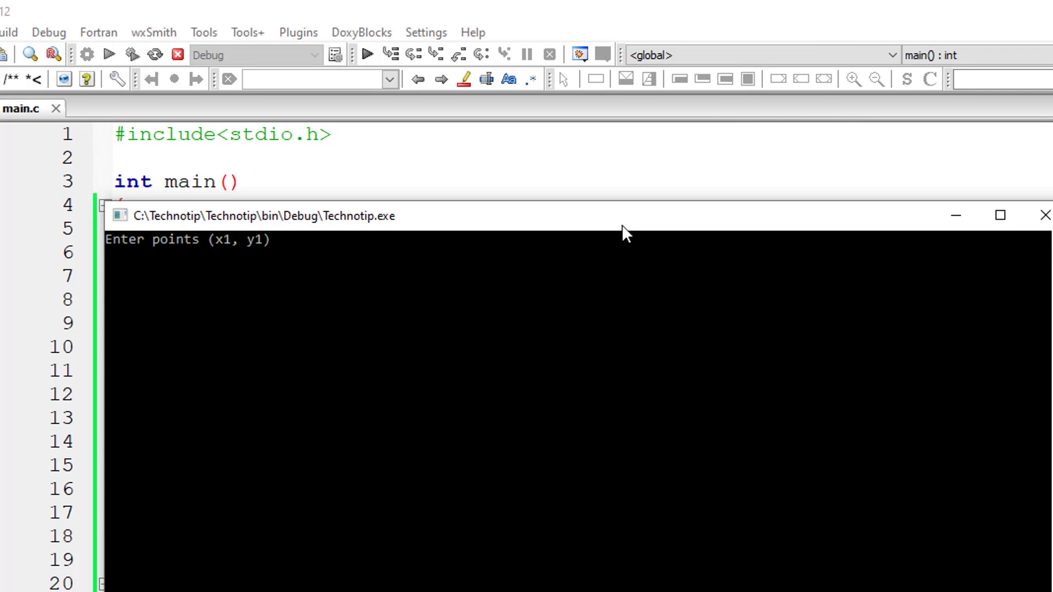
# Step: Enter points (-2, 2), (2, 5) and a third point in the console
pyautogui.write('-2')
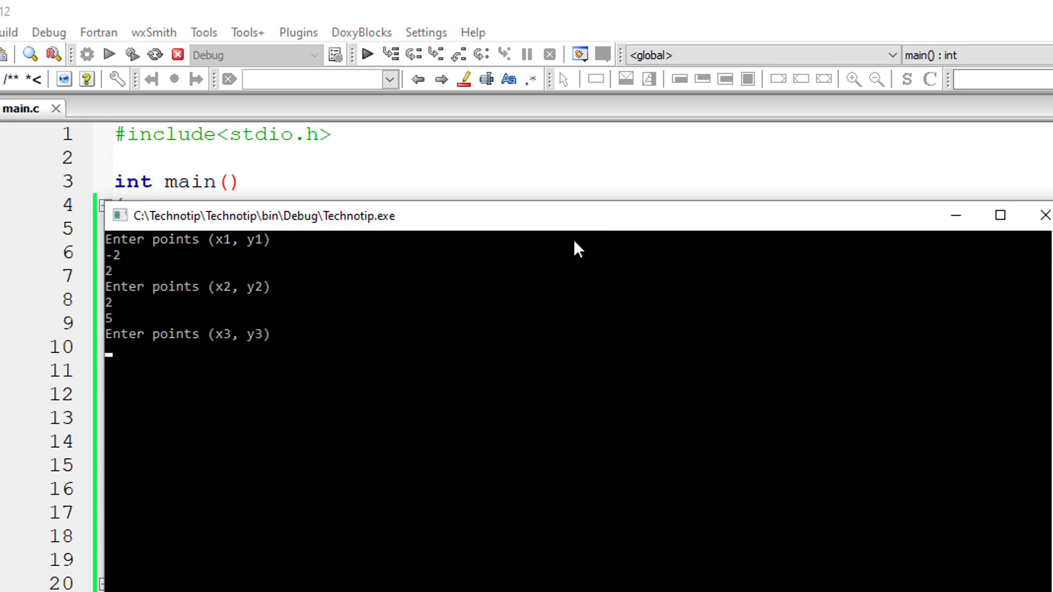
pyautogui.write('8')
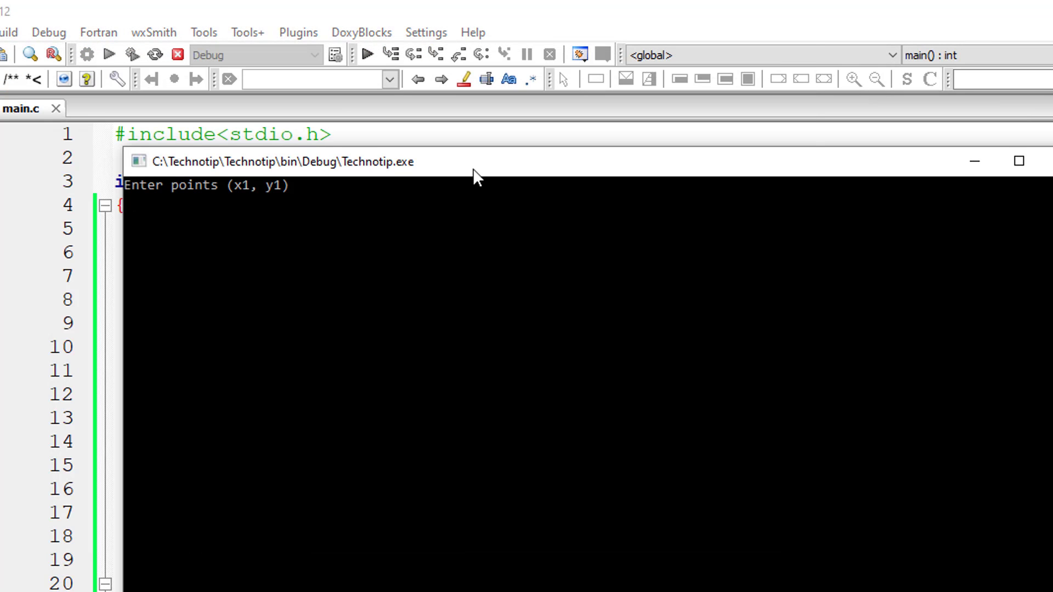
# Step: Rerun and enter points (1, 2), (3, 4) and (-10, 1) in the console
pyautogui.write('1')
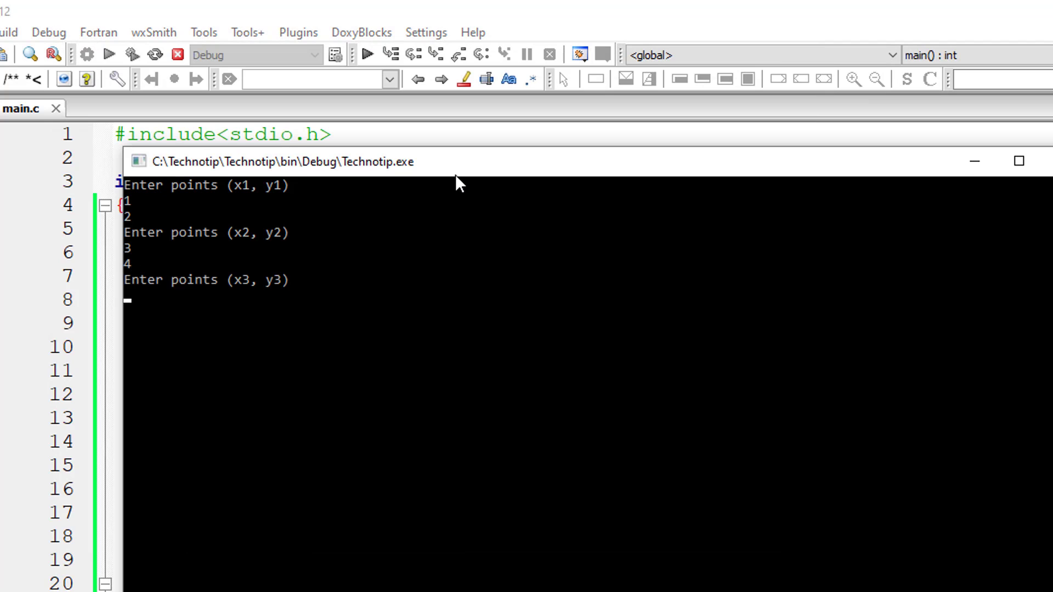
pyautogui.write('-10')
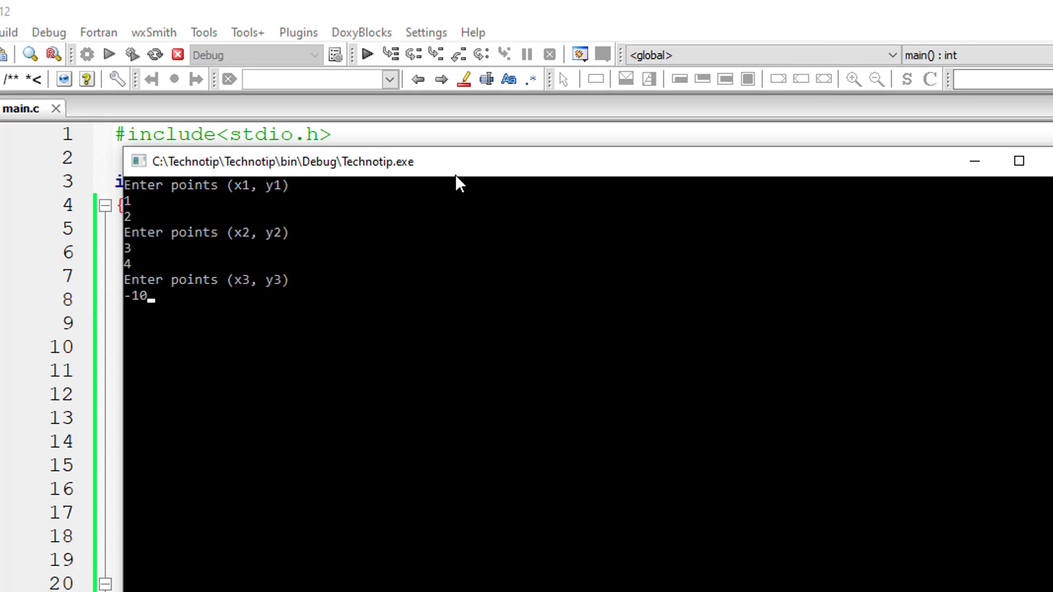
pyautogui.write('1')
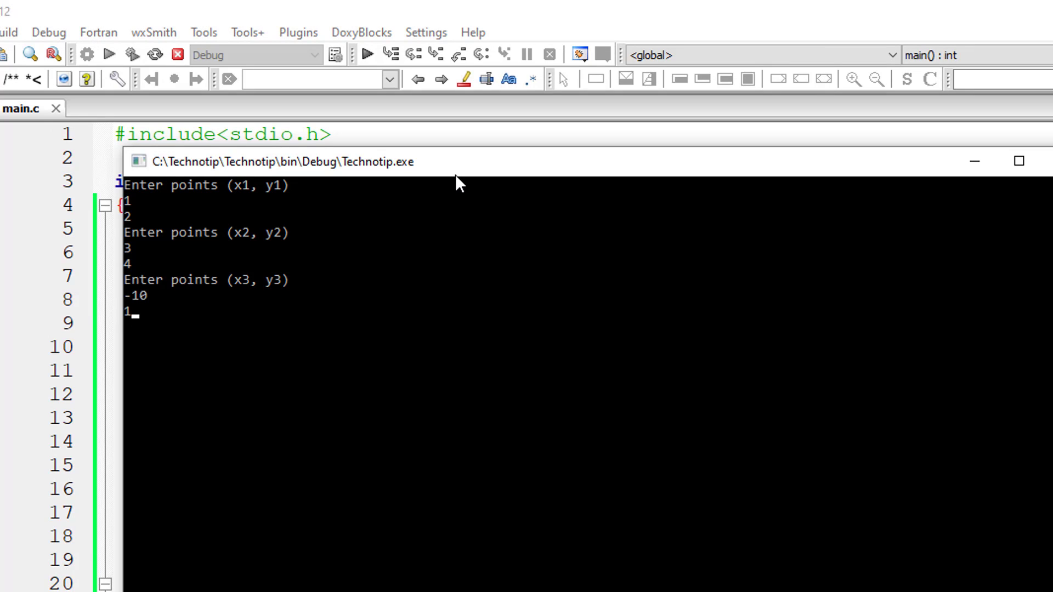